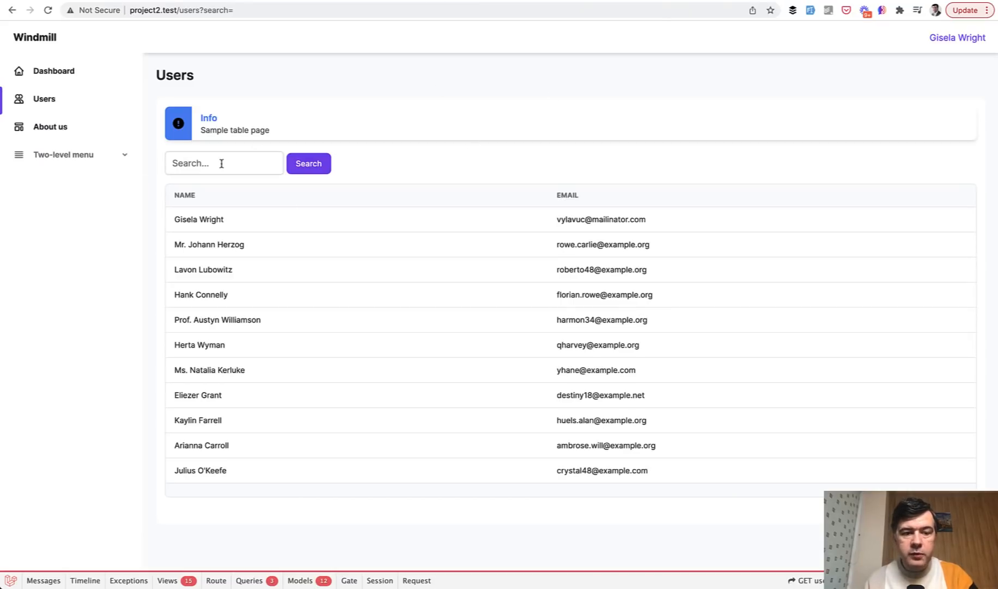
mouse_move(372, 380)
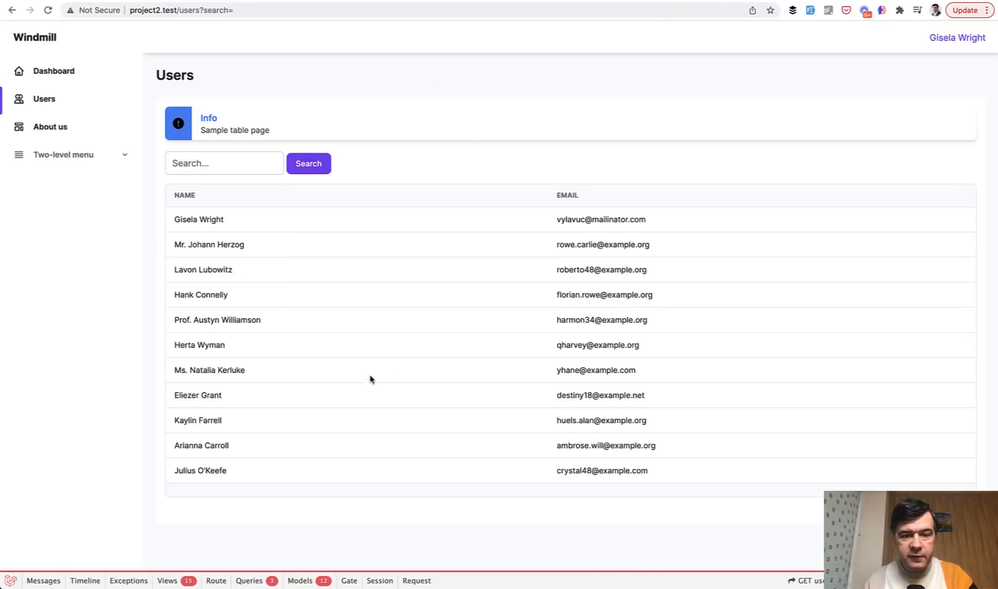
left_click(224, 163)
type("mr")
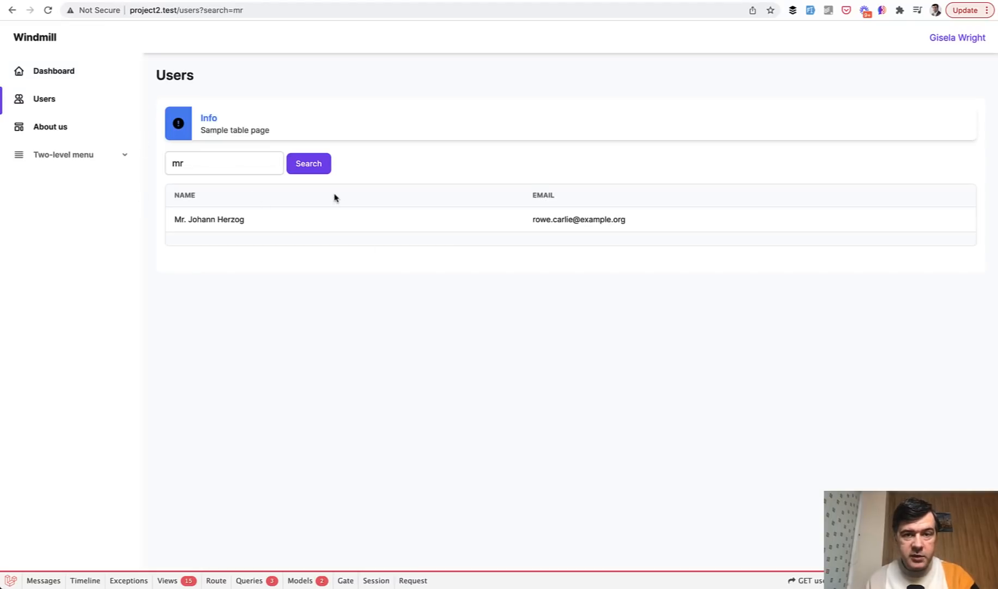
mouse_move(213, 344)
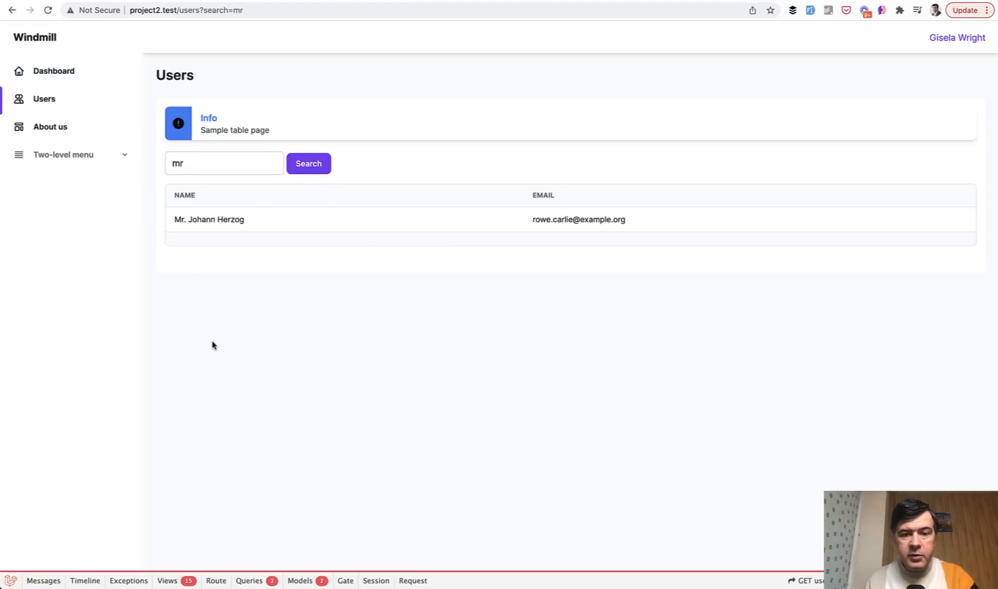
mouse_move(366, 303)
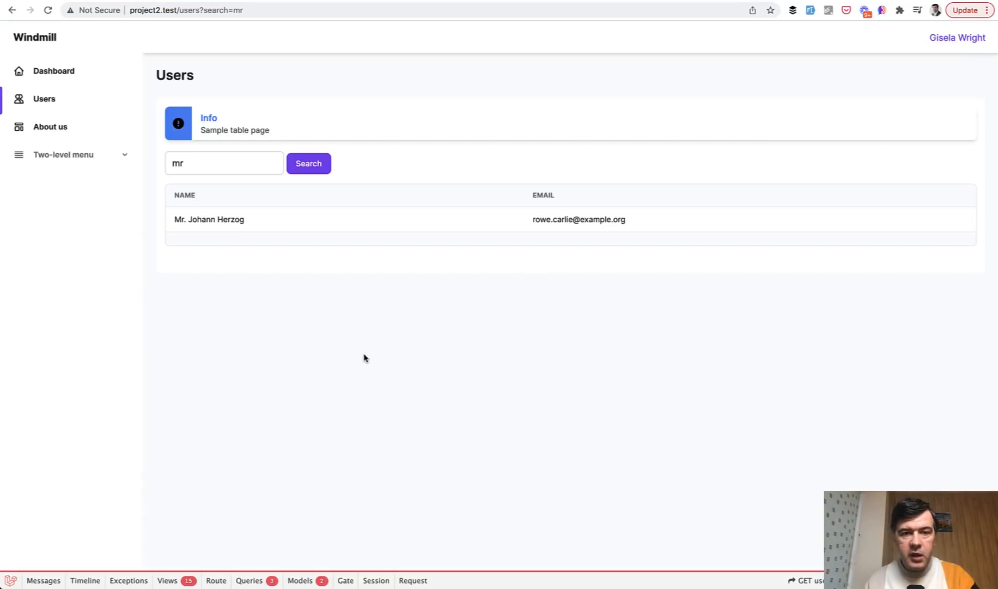
Step: Reload the Users page from the sidebar to show the full unfiltered list
left_click(44, 99)
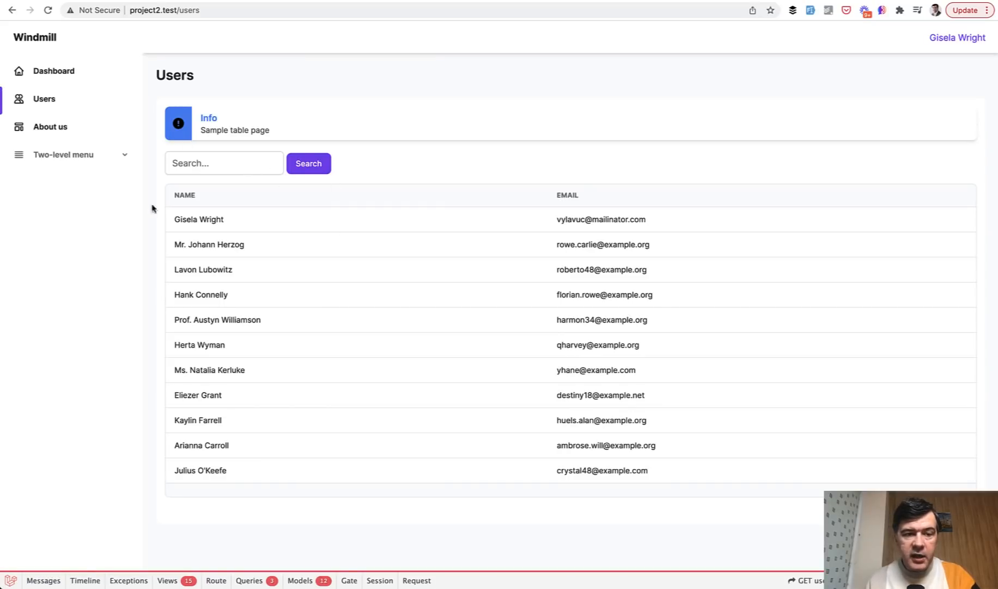
mouse_move(317, 210)
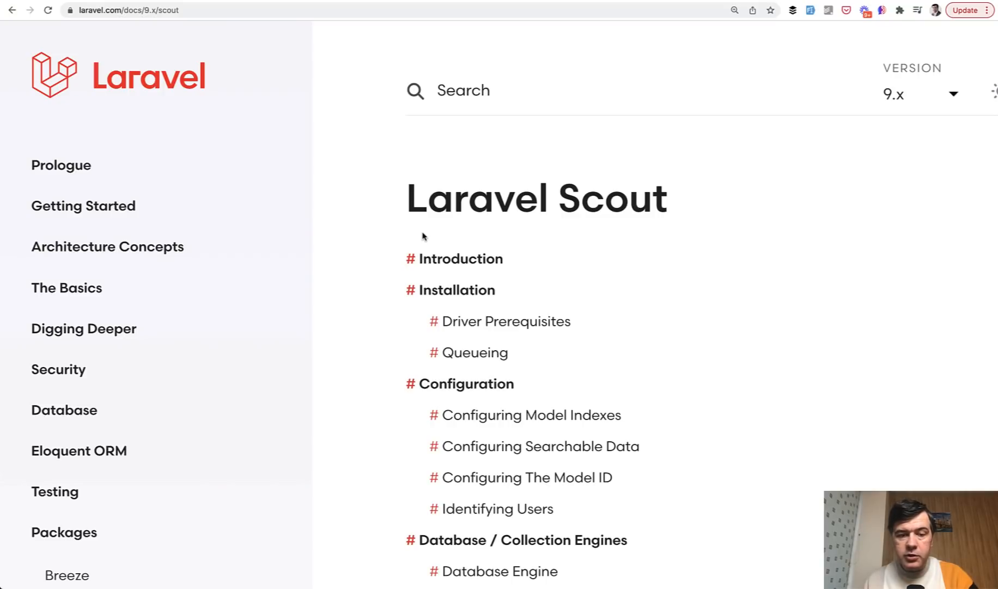
mouse_move(456, 290)
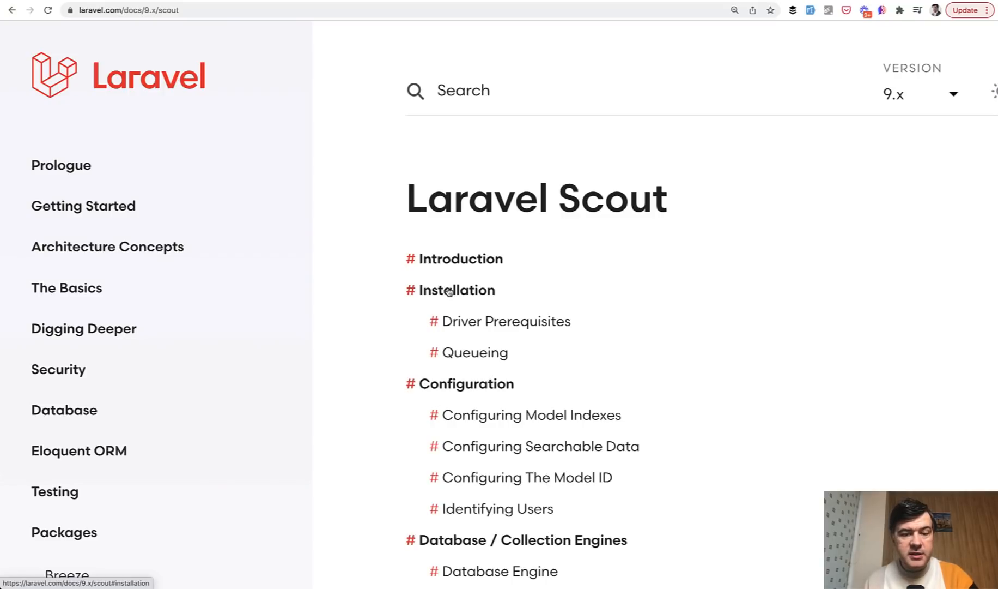
Step: View the Scout Installation section down to the Searchable trait model example
left_click(457, 290)
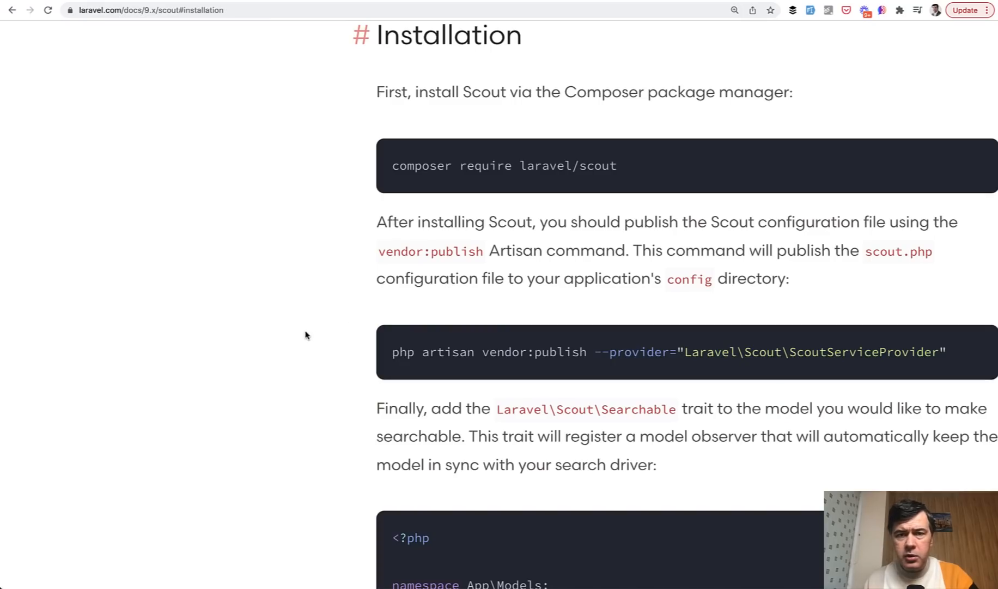
scroll("left", 3)
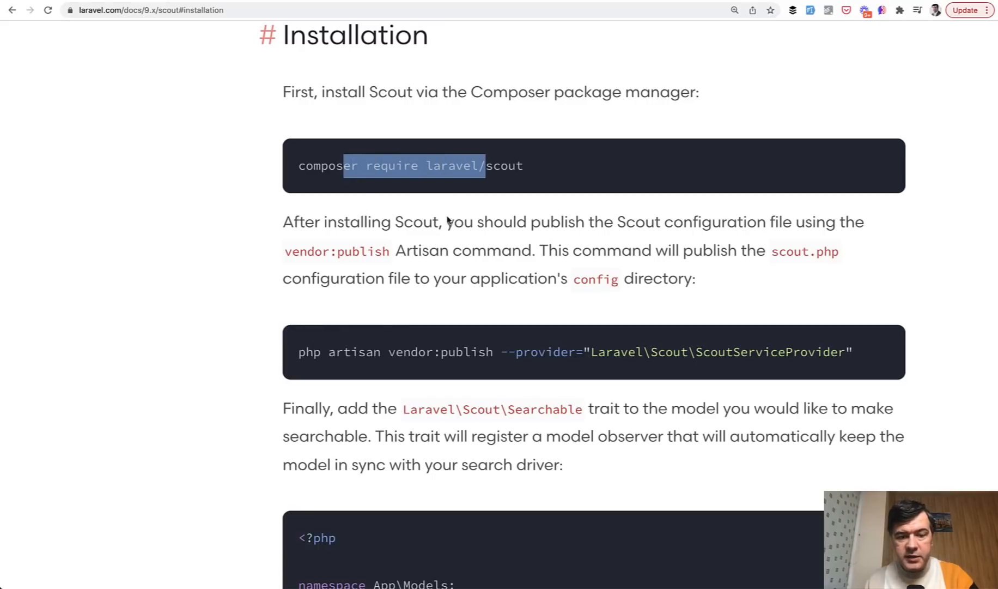
scroll("down", 3)
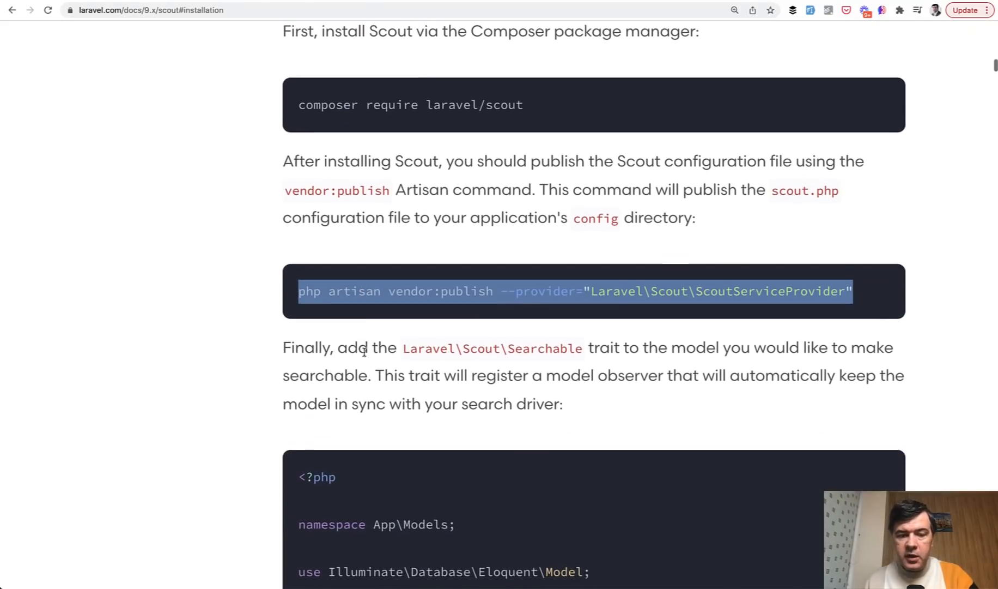
scroll("down", 3)
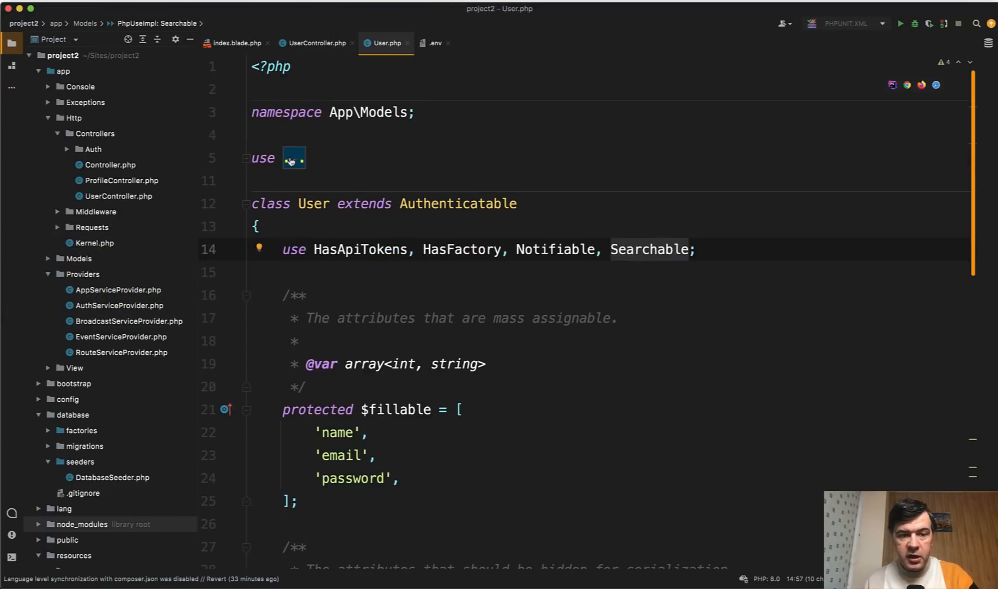
left_click(295, 158)
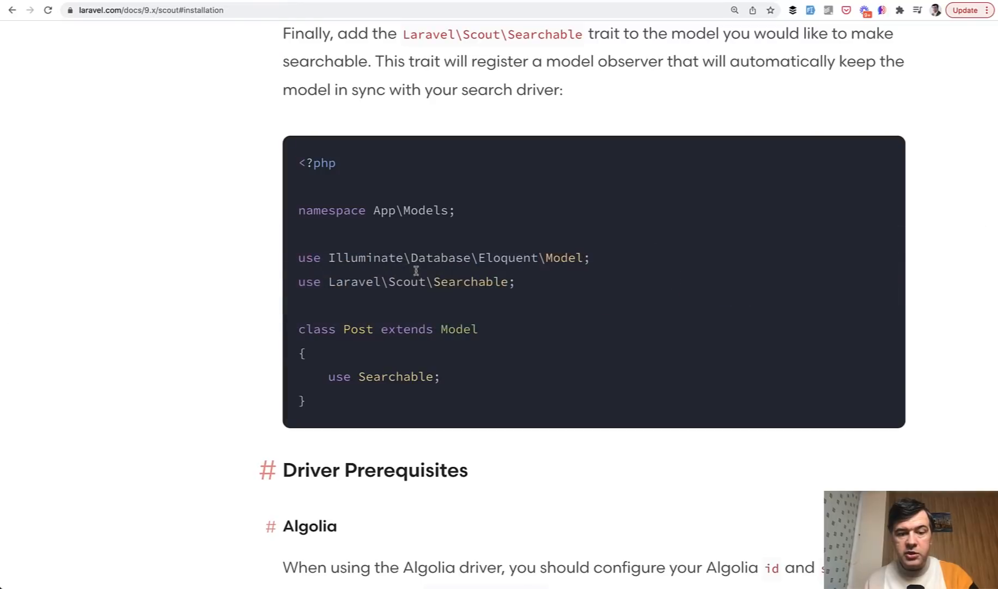
Step: Scroll past Driver Prerequisites and Configuration to the Database Engine section with SCOUT_DRIVER
scroll("down", 3)
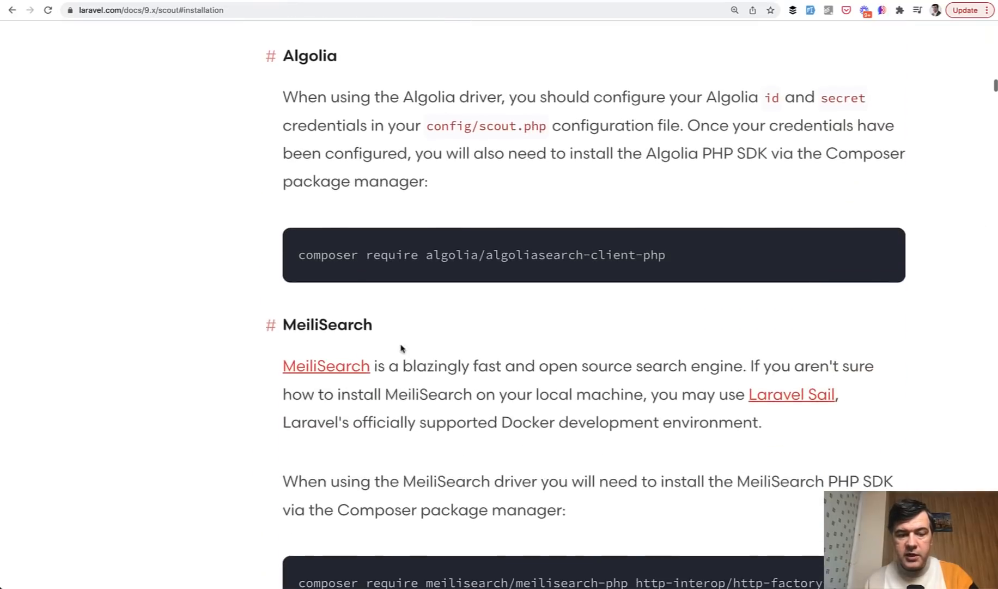
scroll("down", 3)
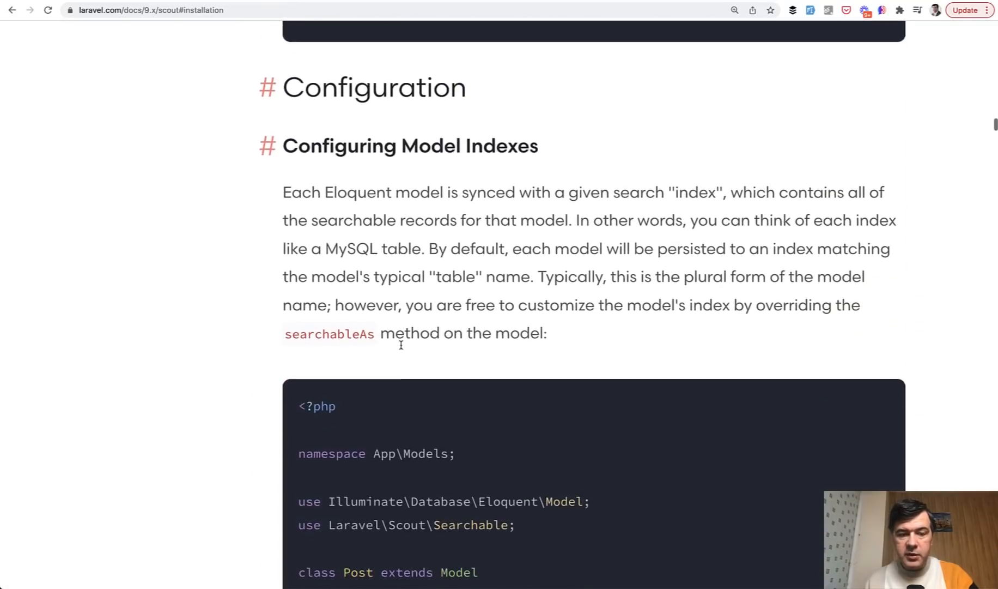
scroll("down", 3)
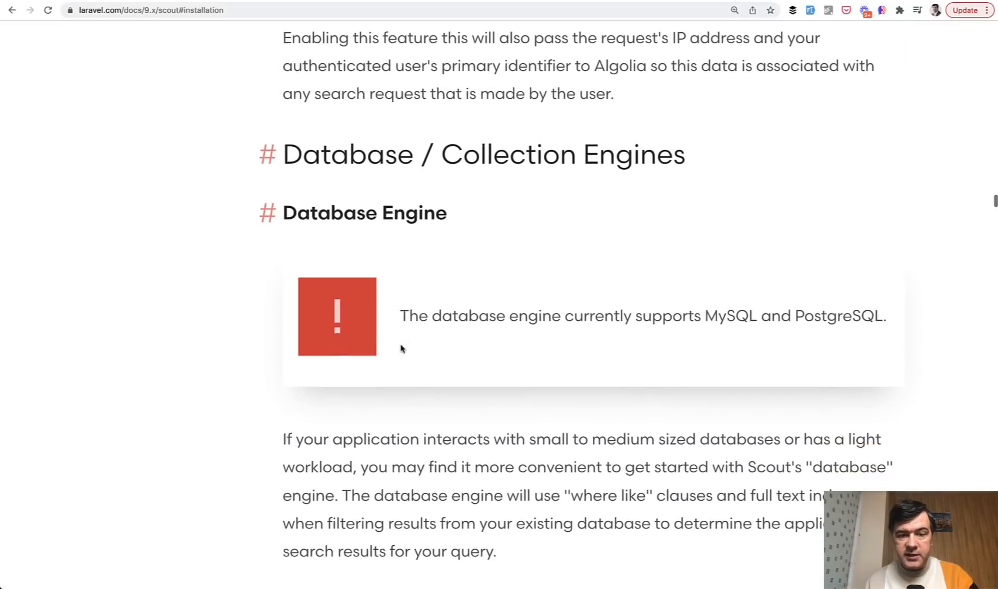
mouse_move(204, 301)
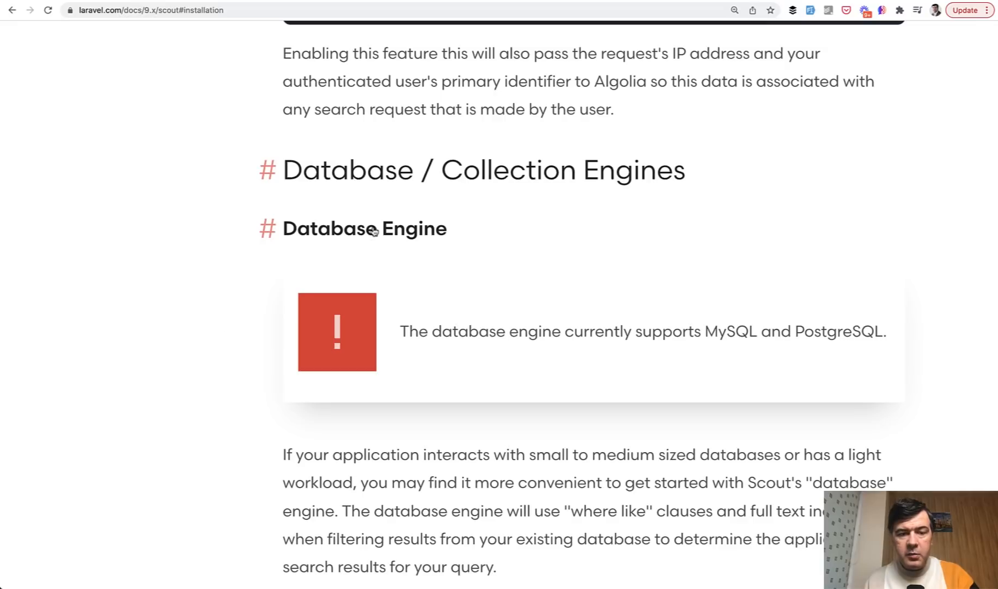
mouse_move(659, 394)
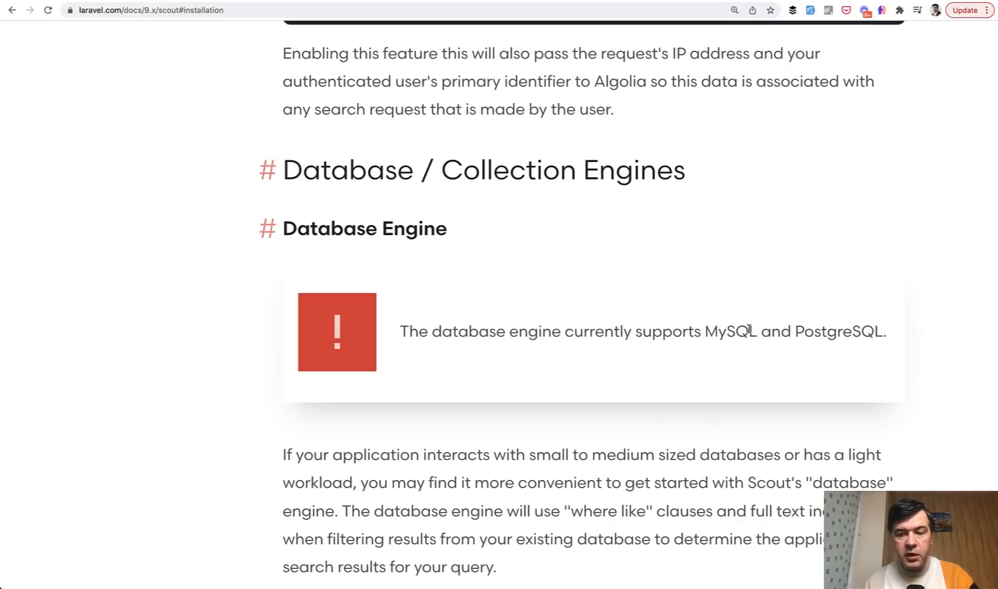
scroll("down", 3)
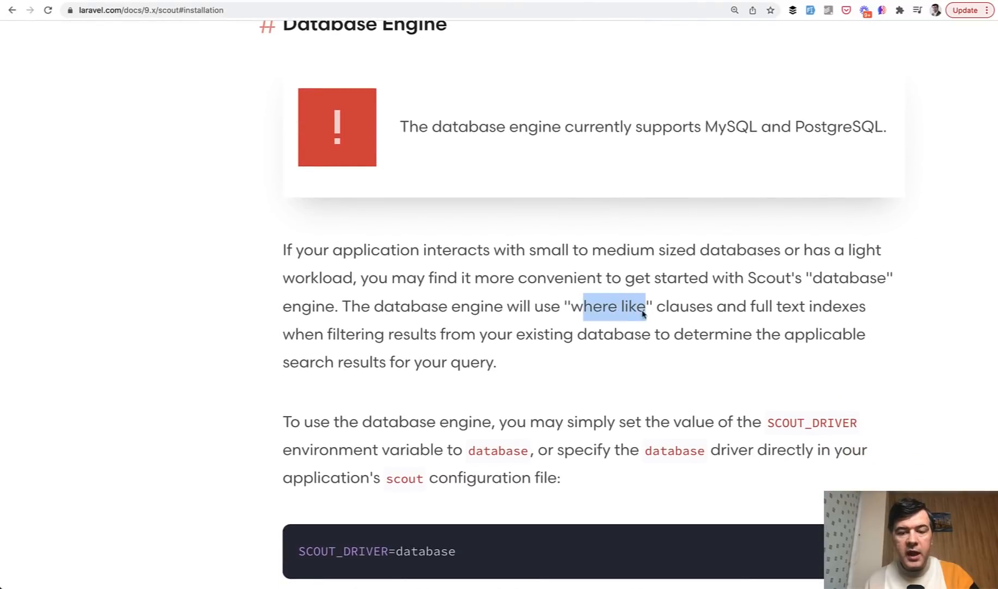
scroll("down", 3)
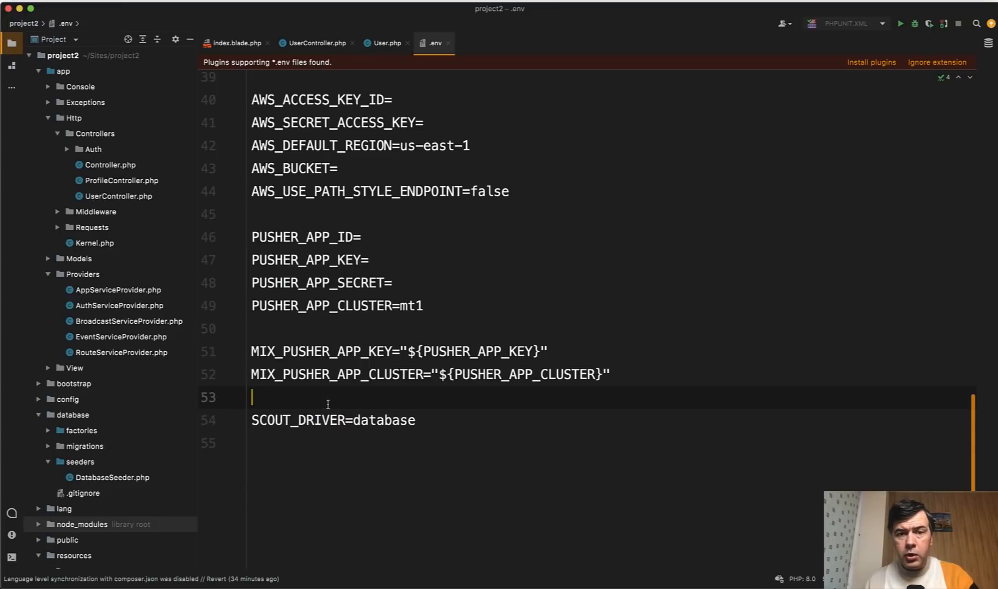
Step: Navigate the Project tree from app to config to reach scout.php and its driver setting
left_click(39, 70)
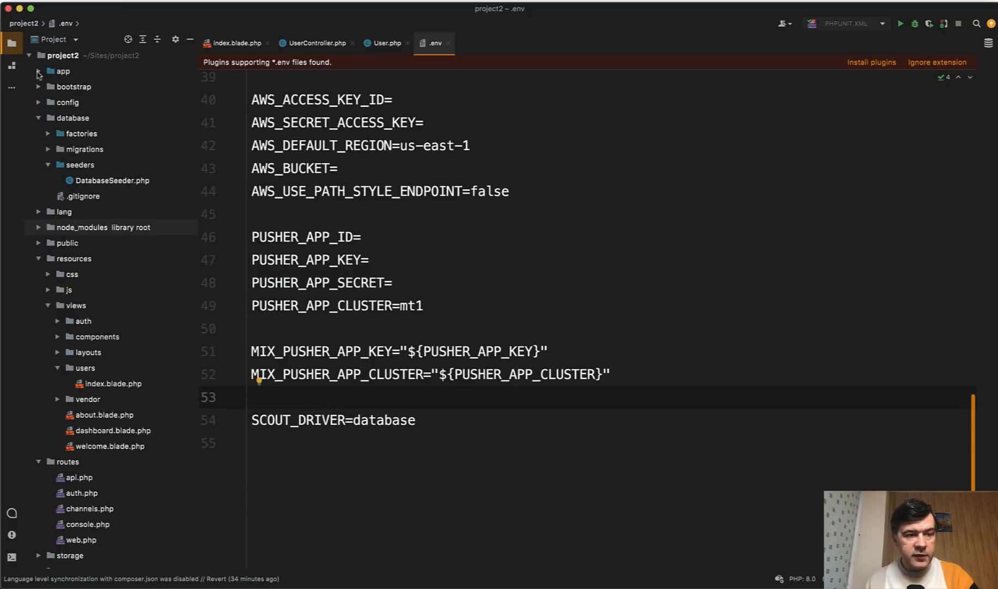
left_click(38, 102)
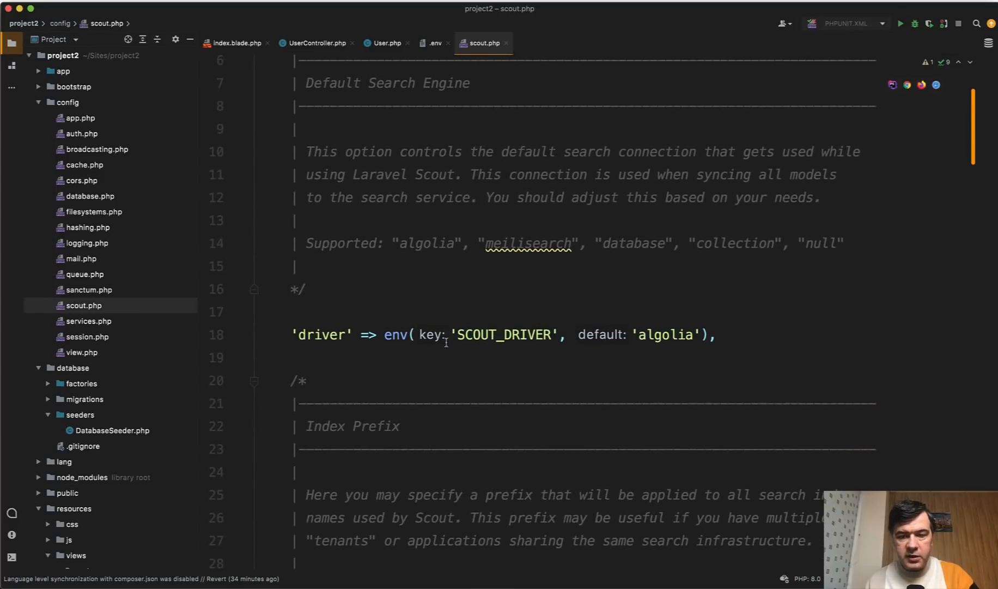
mouse_move(673, 363)
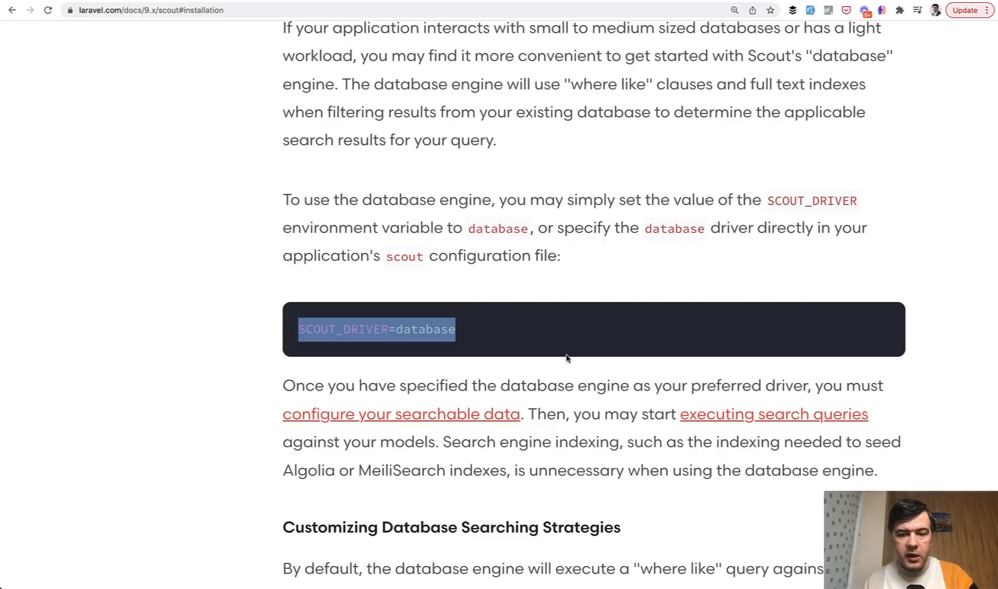
Step: Select the toSearchableArray example under Configuring Searchable Data in the Scout docs
scroll("down", 3)
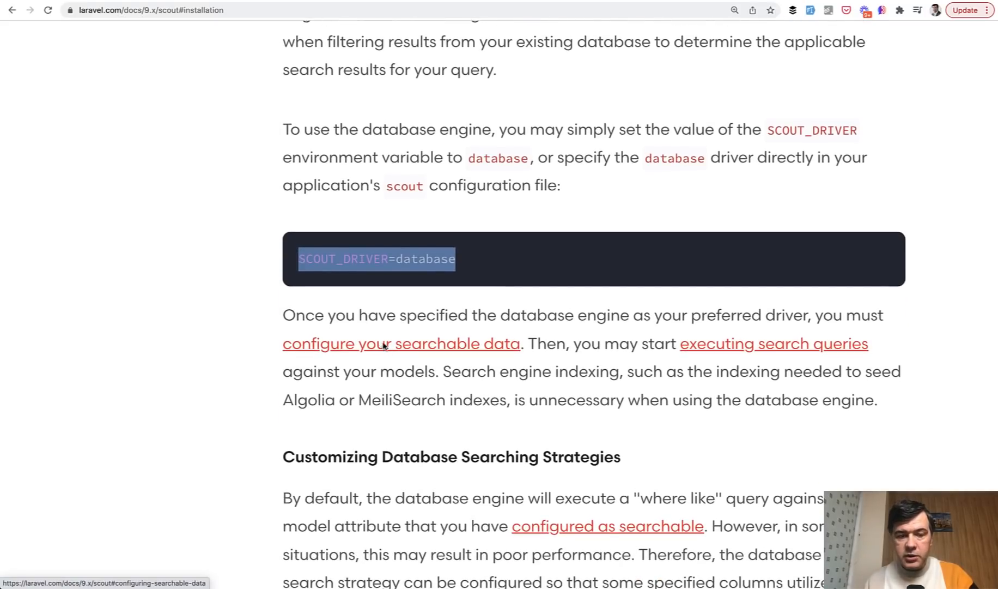
left_click(401, 343)
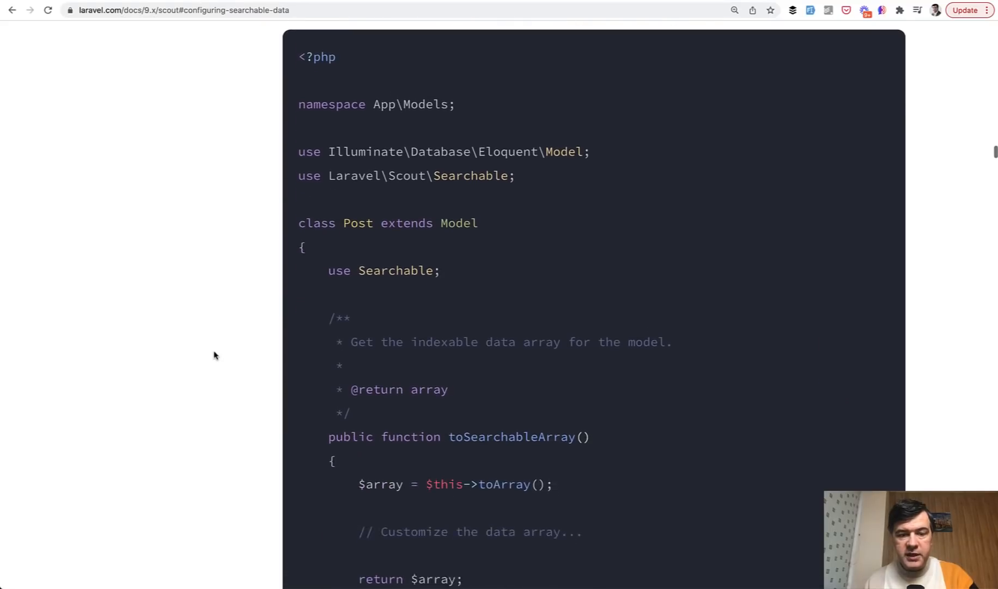
scroll("down", 3)
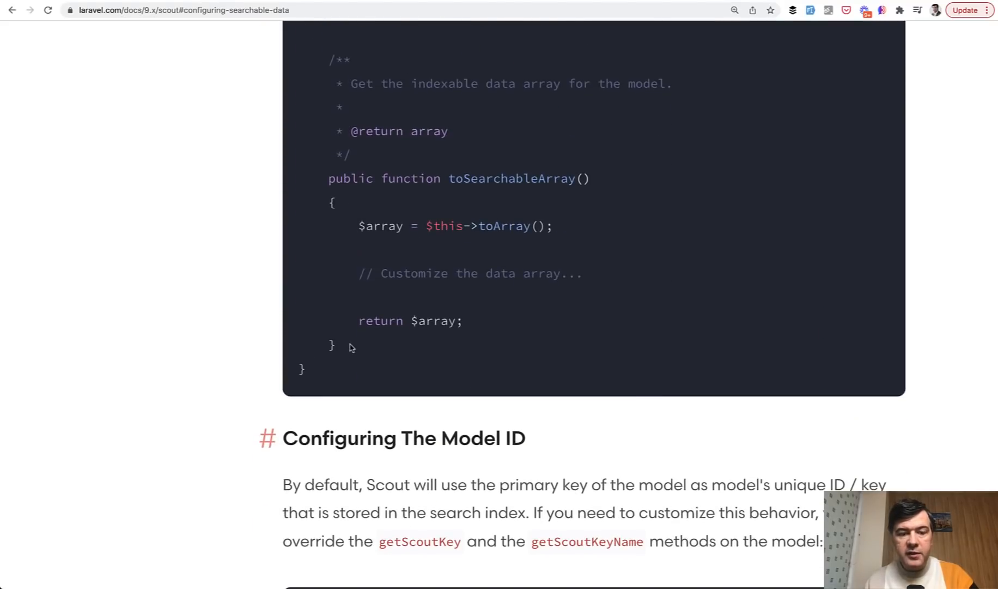
left_click_drag(328, 179, 335, 345)
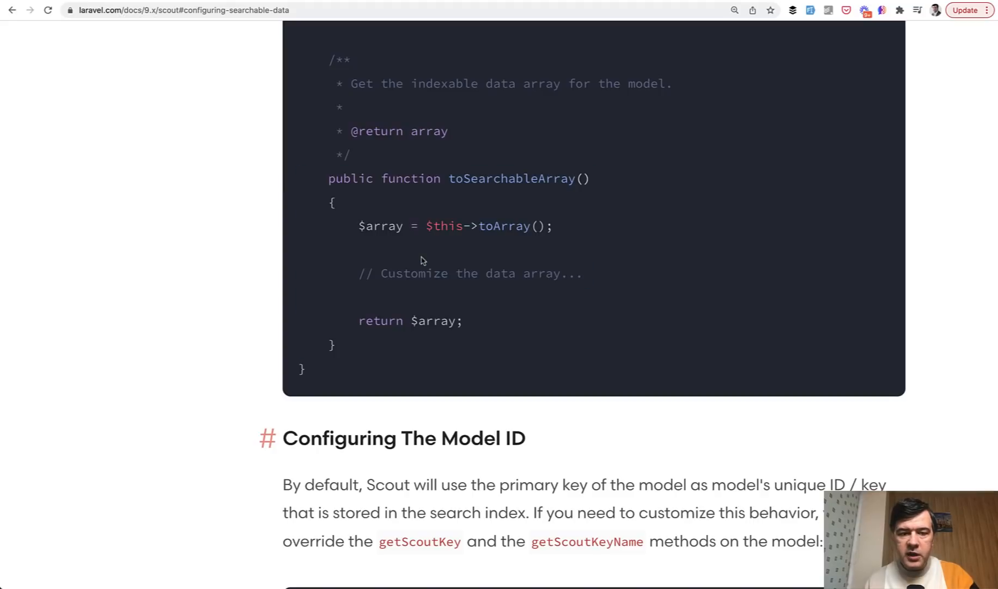
mouse_move(422, 302)
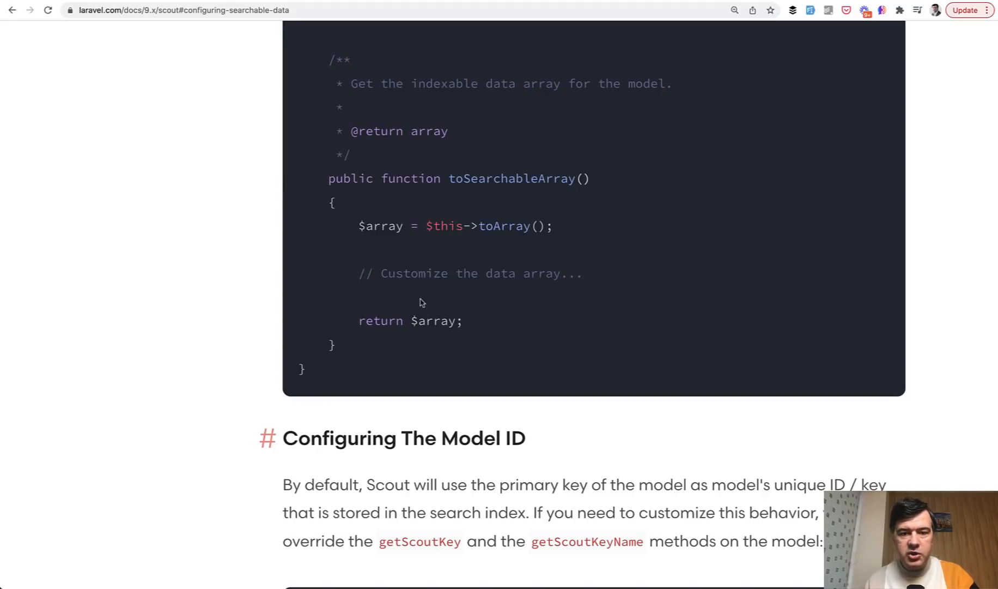
mouse_move(358, 351)
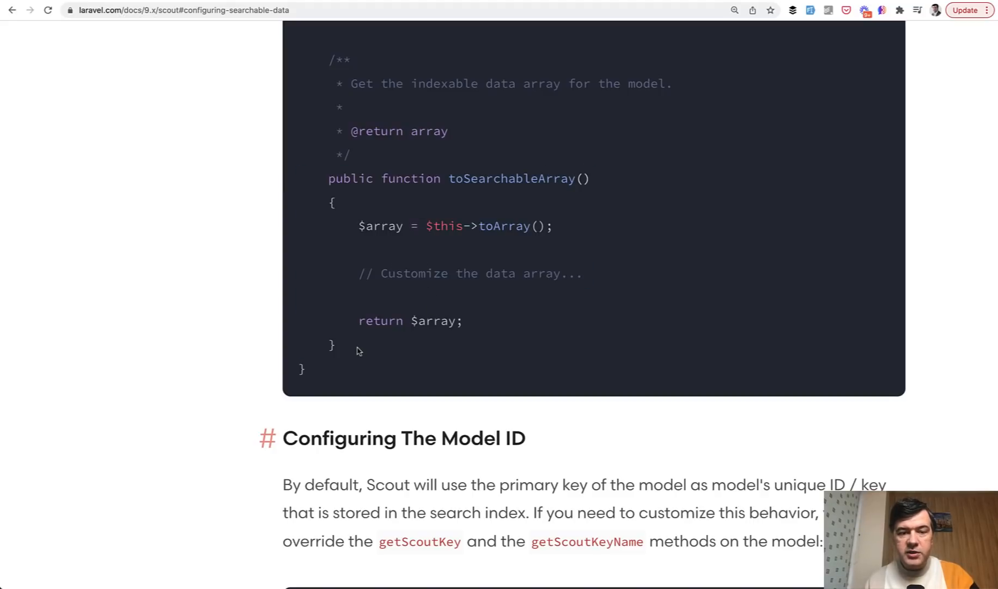
left_click_drag(328, 178, 334, 344)
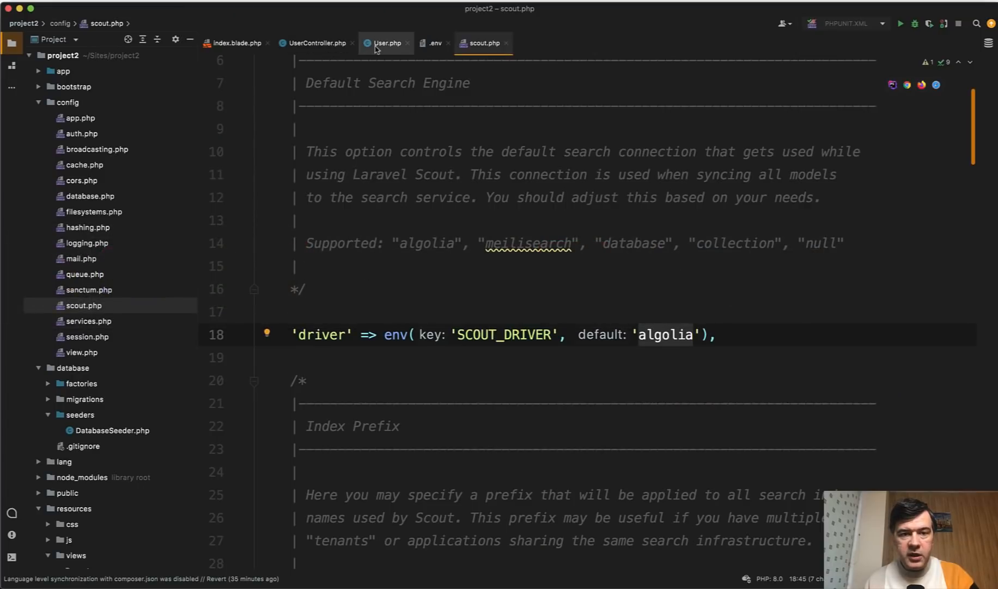
Step: Add toSearchableArray() returning 'name' and 'email' to the User model
left_click(387, 42)
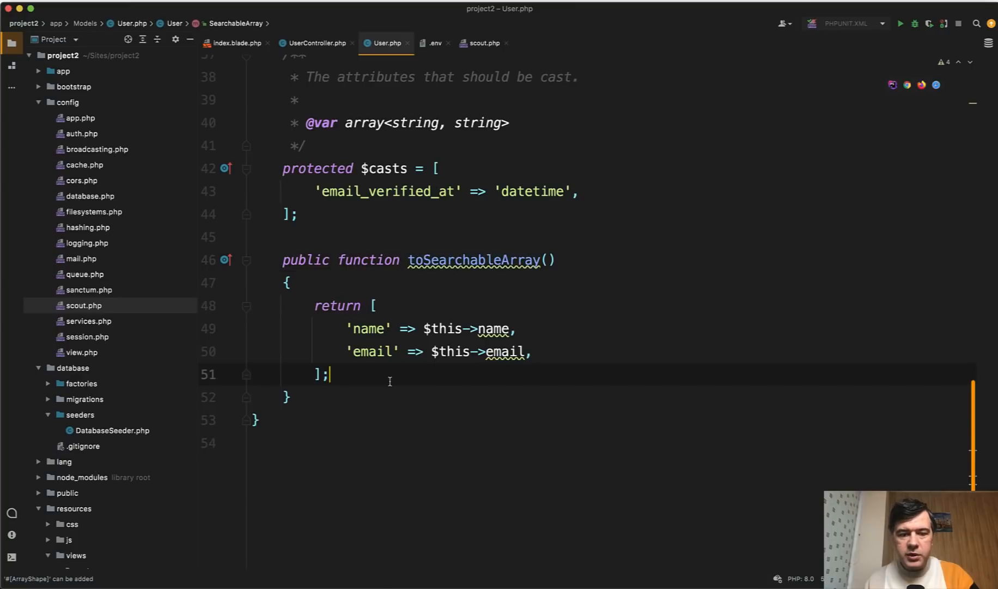
double_click(369, 329)
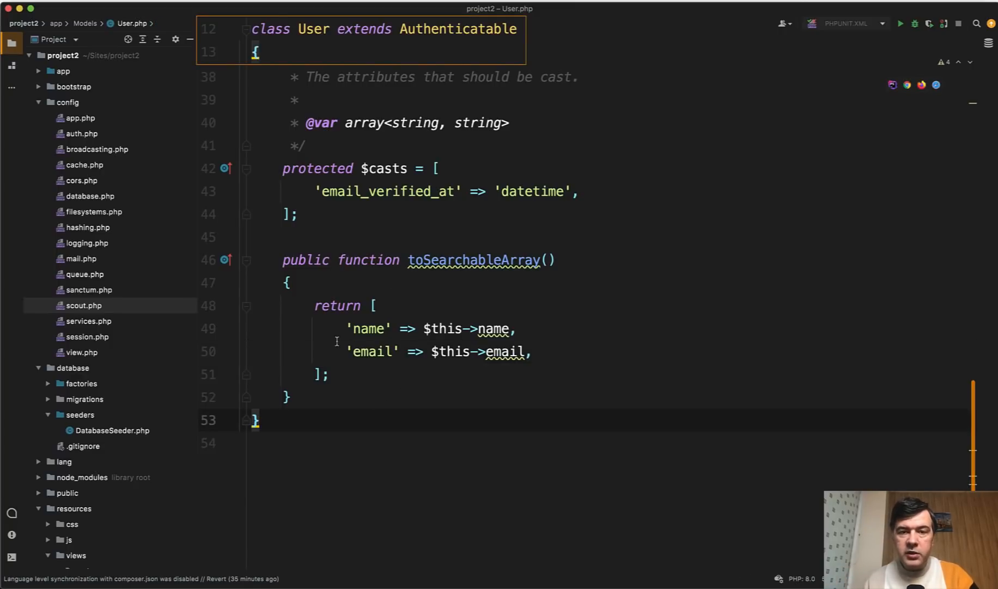
left_click(314, 43)
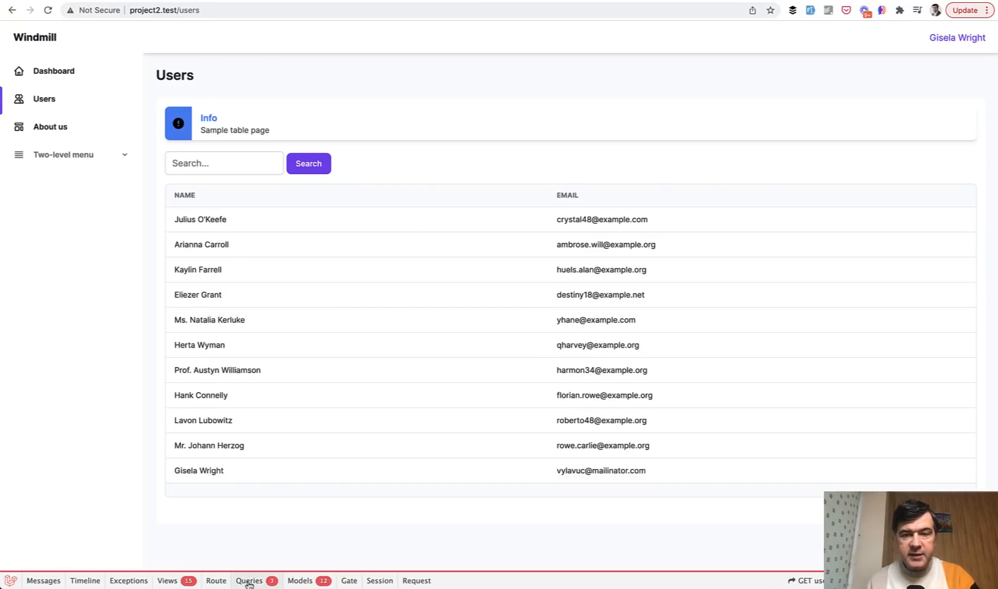
Step: Search users for "ar" and inspect the name/email LIKE queries in the debugbar Queries tab
left_click(249, 580)
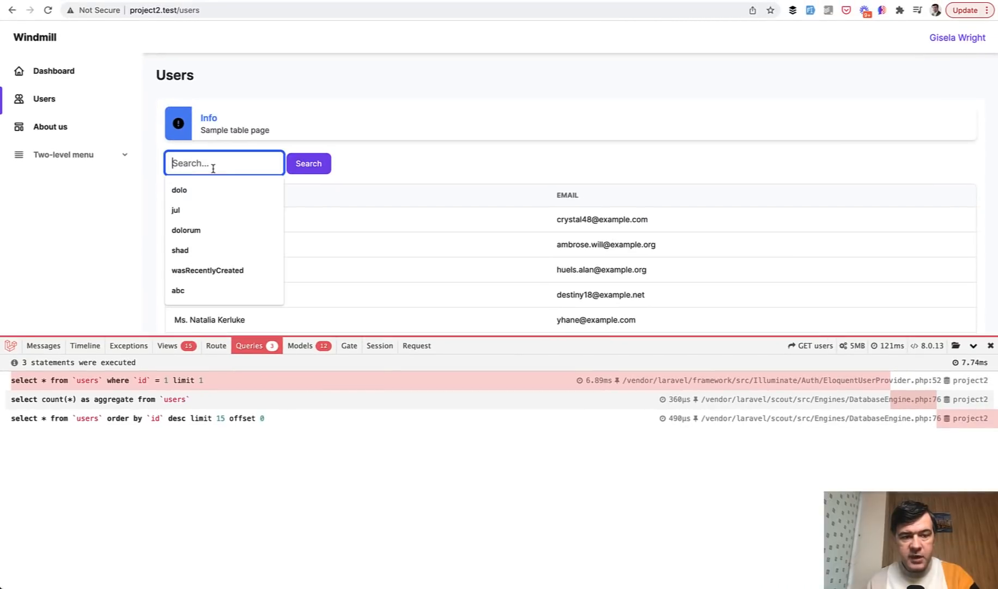
type("a")
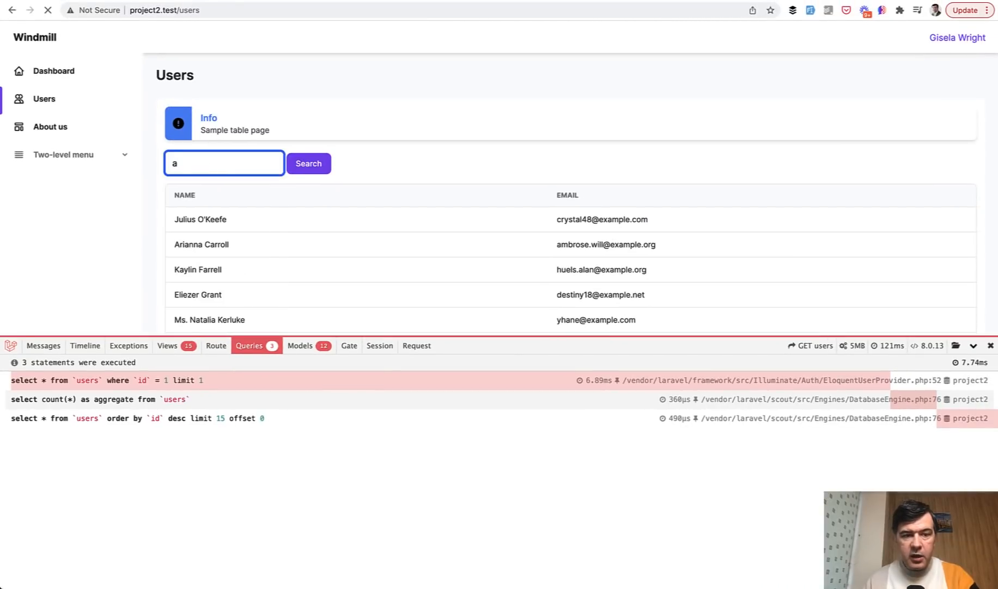
left_click(309, 163)
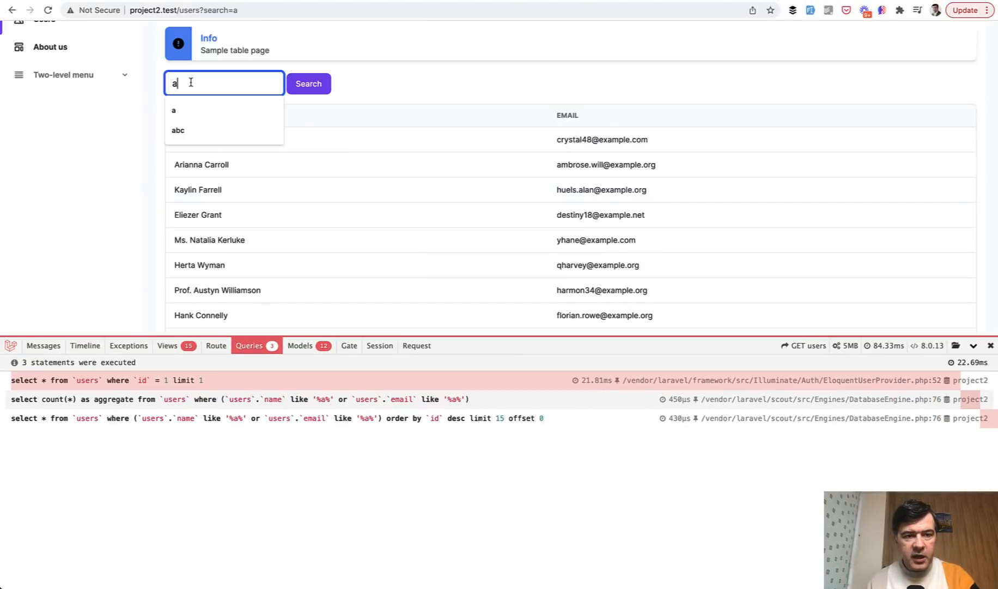
type("r")
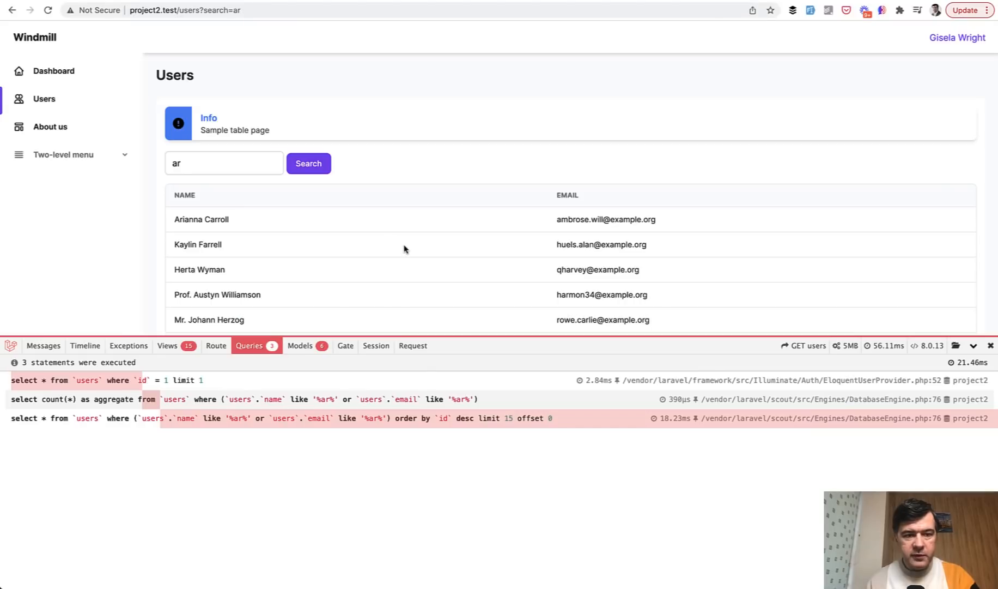
scroll("down", 3)
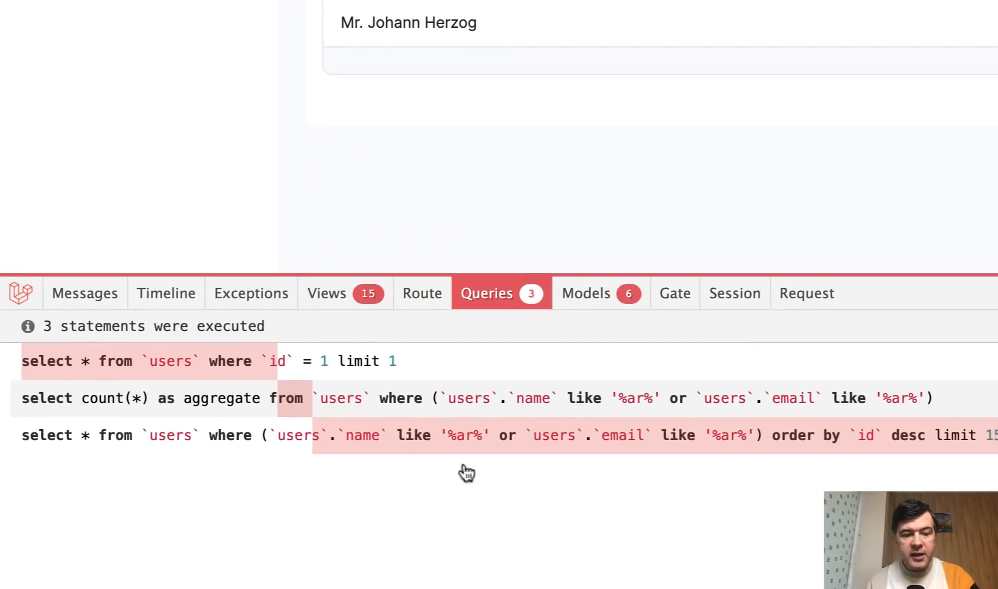
mouse_move(800, 446)
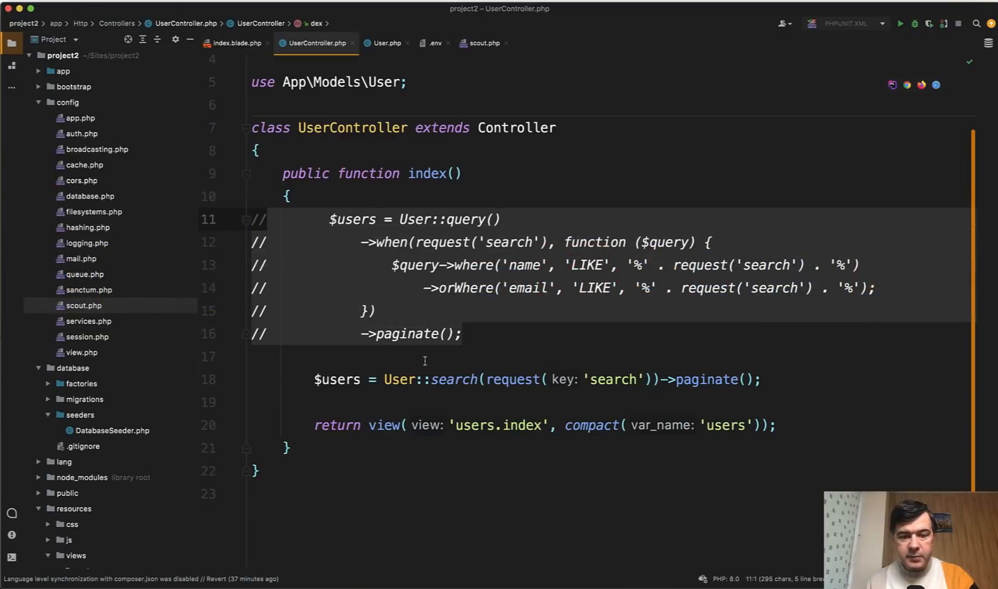
Step: Remove the 'email' line from toSearchableArray() so only name is searchable
left_click(385, 42)
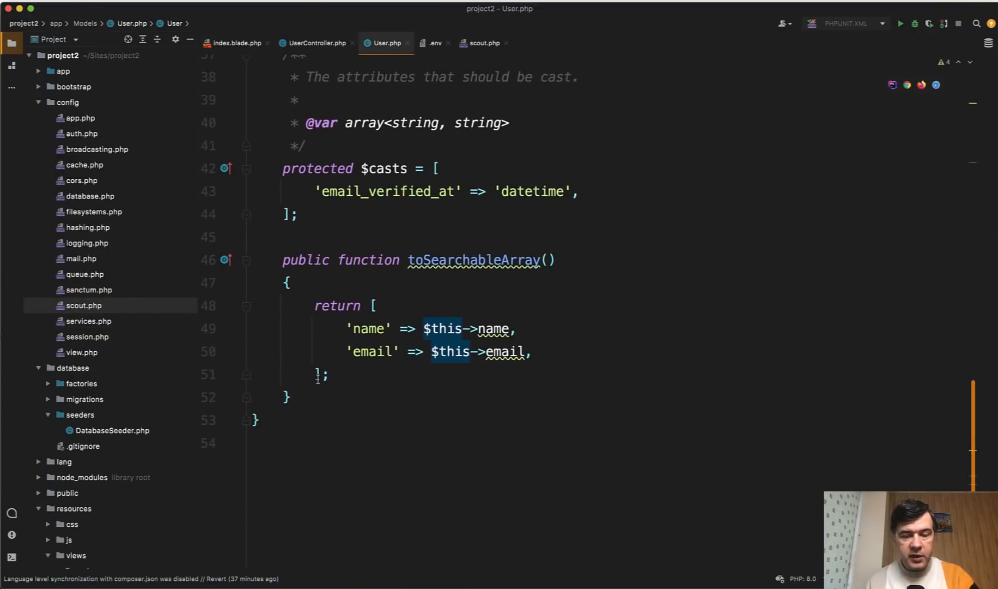
left_click(531, 352)
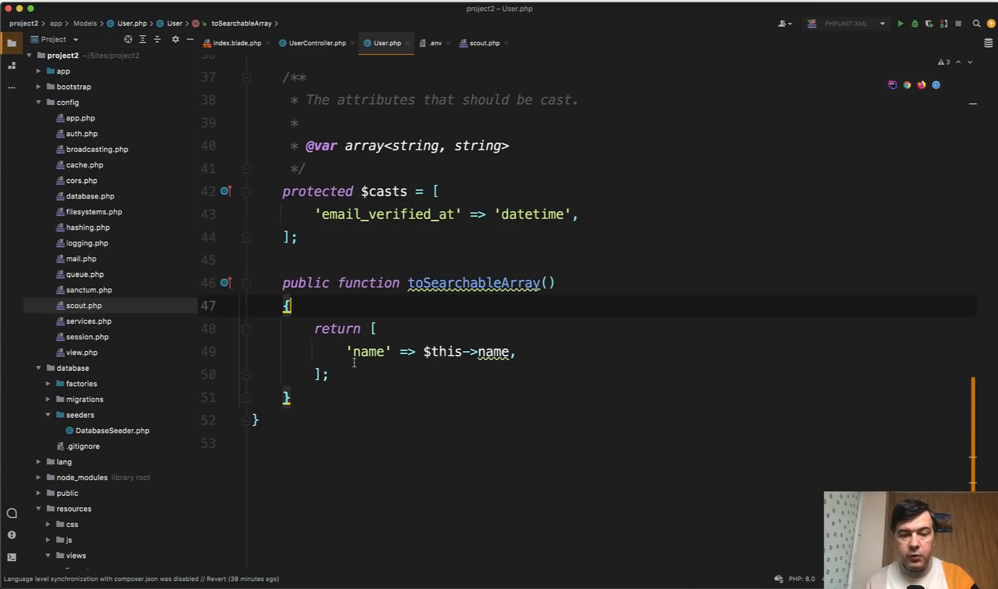
left_click(316, 42)
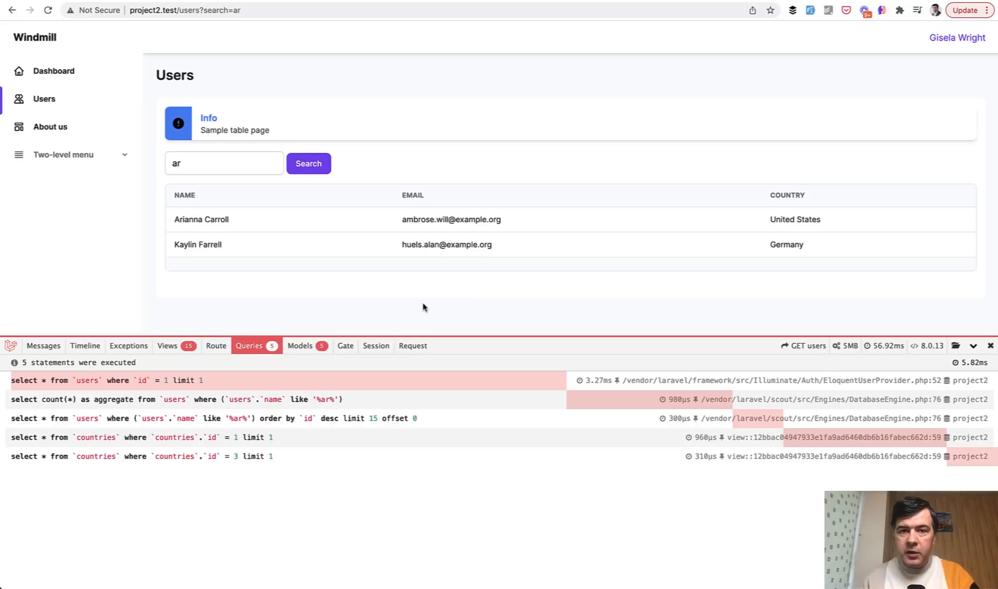
mouse_move(142, 203)
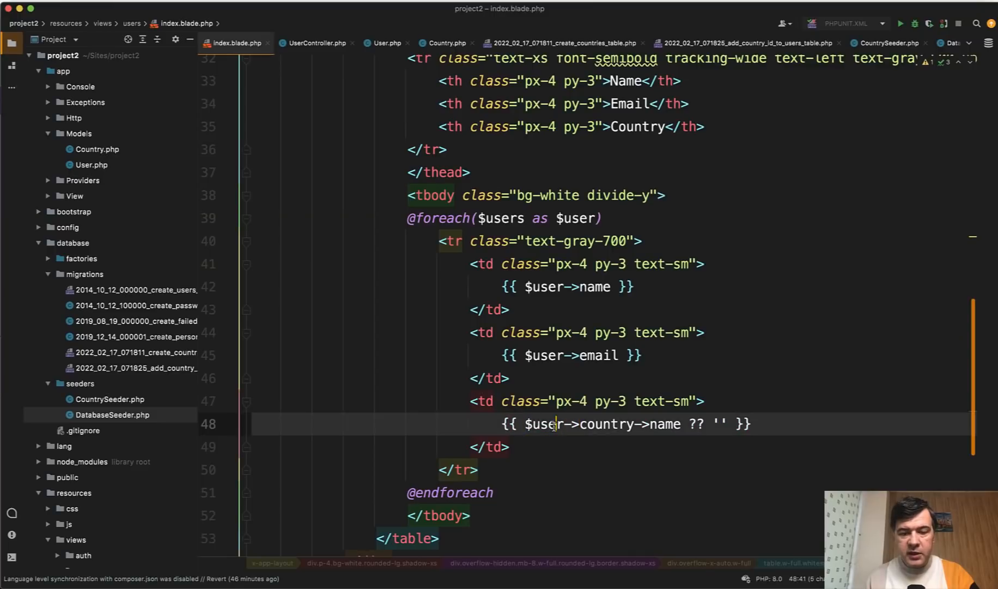
Step: After checking the view's country column, add with('company') before ->search() in UserController
double_click(544, 424)
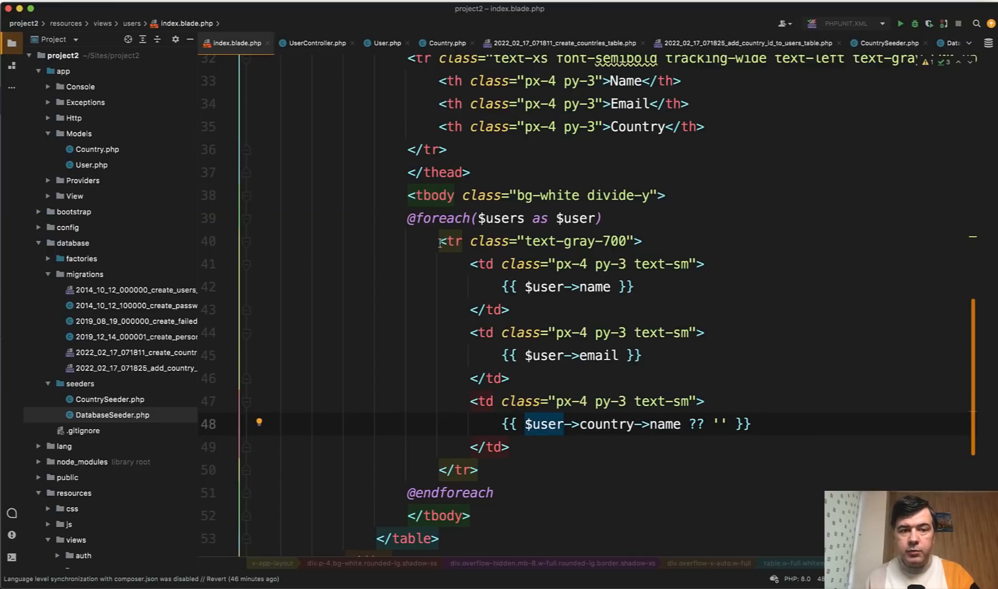
left_click(312, 43)
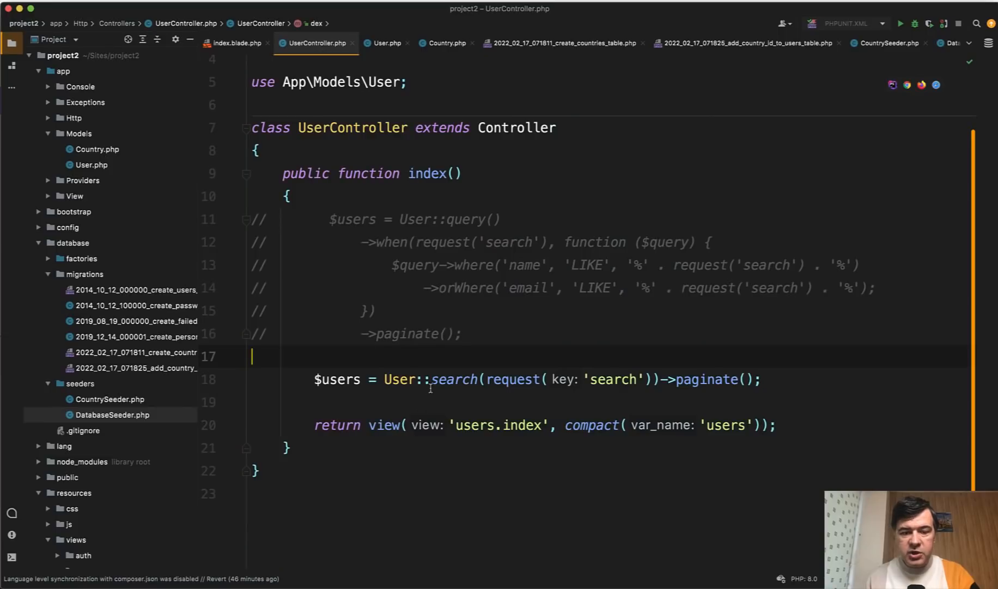
type("with()->")
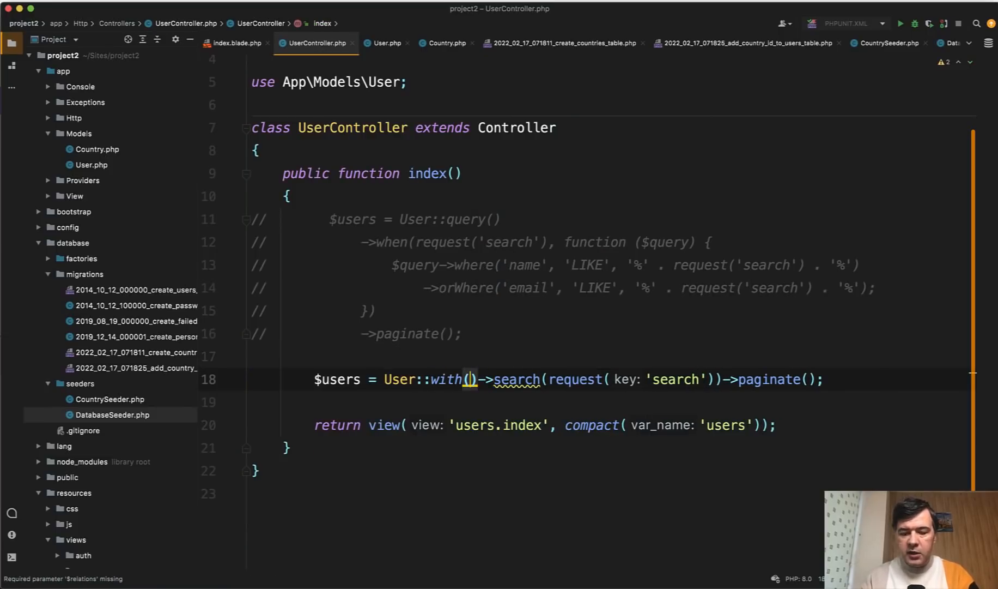
type("company")
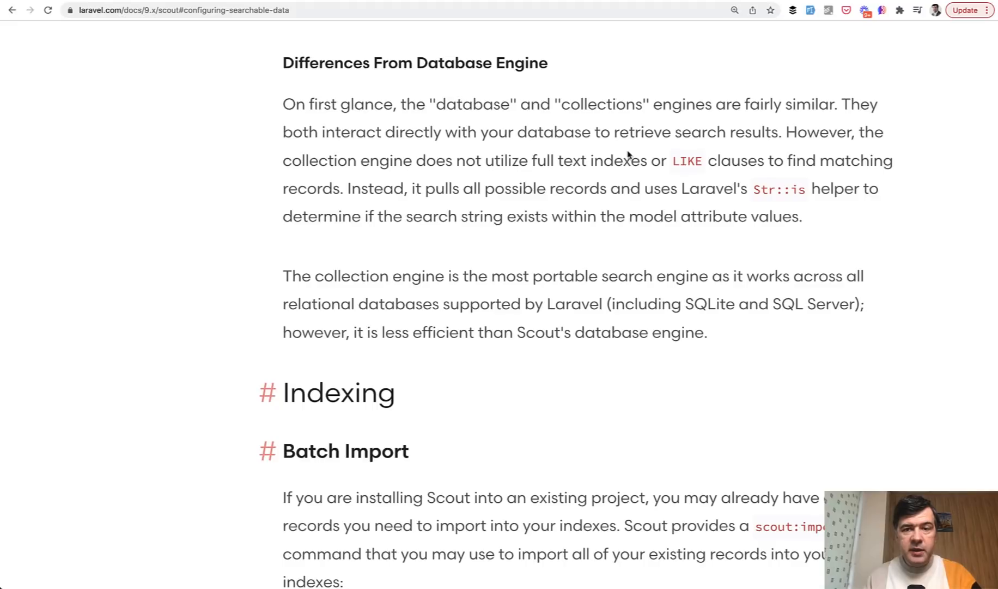
mouse_move(549, 110)
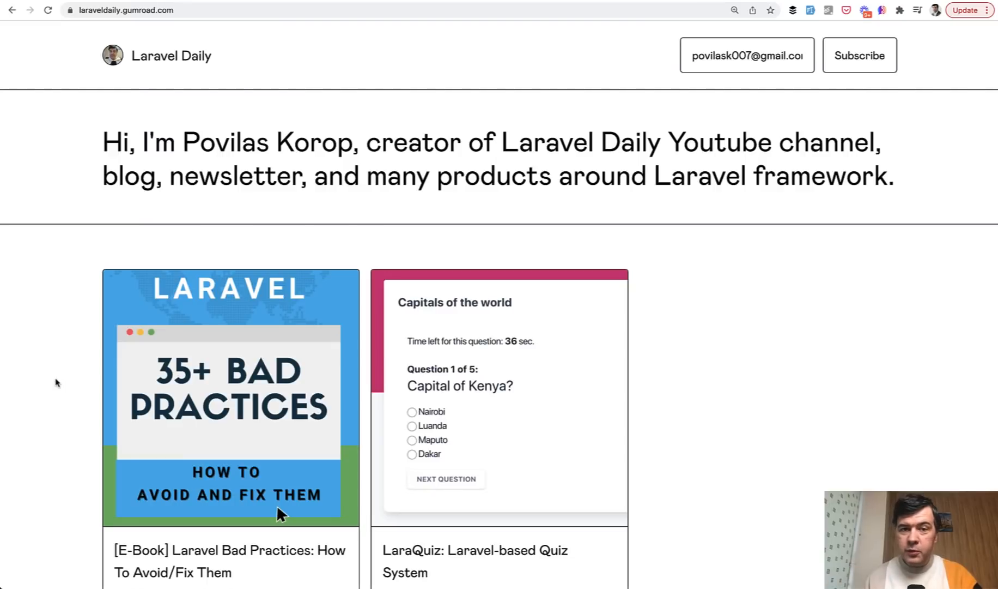
Step: Scroll the Laravel Daily Gumroad store down to the Bad Practices e-book and LaraQuiz cards at $19
scroll("down", 3)
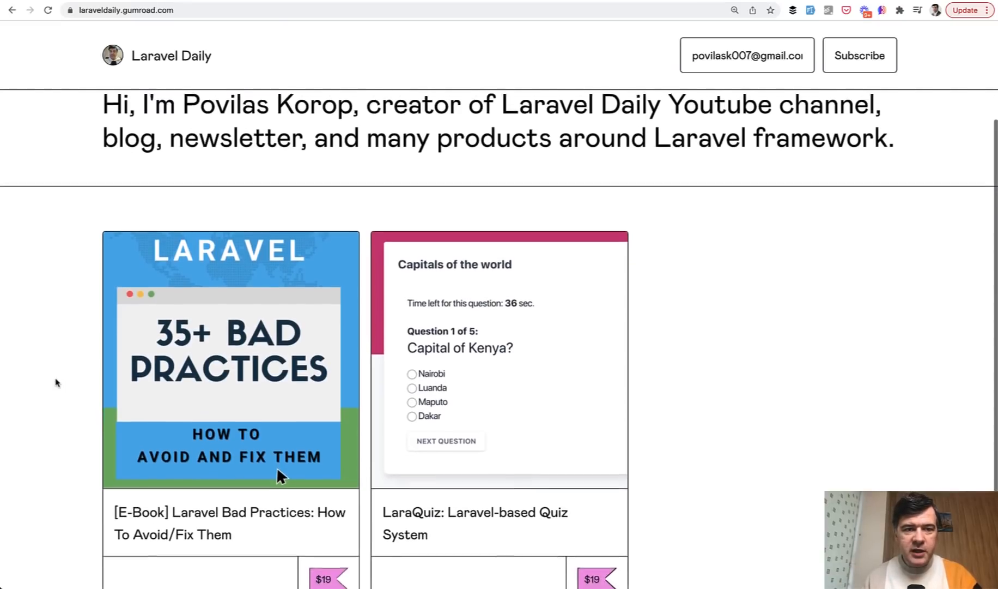
scroll("down", 3)
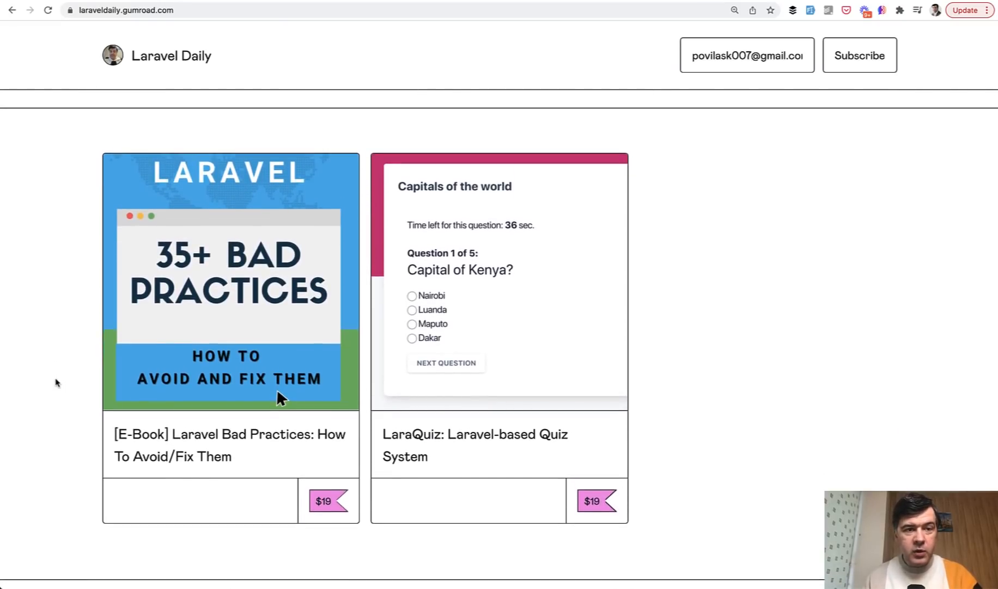
scroll("down", 3)
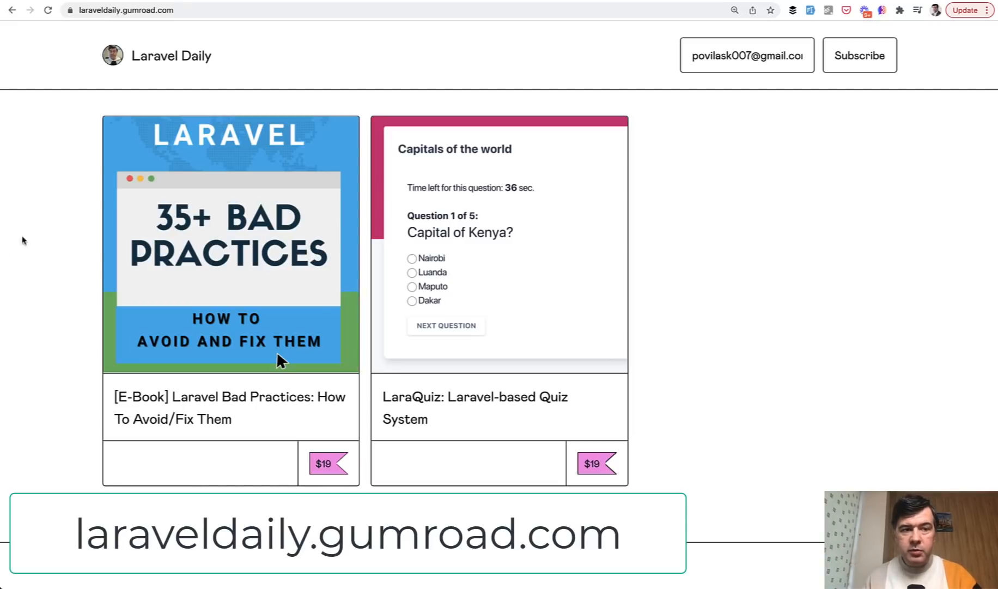
mouse_move(35, 243)
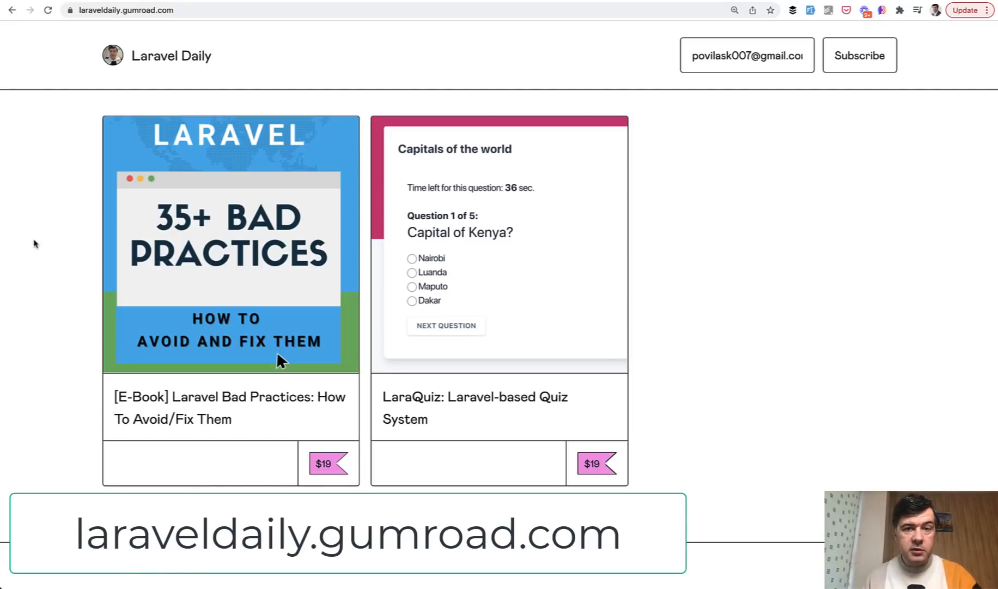